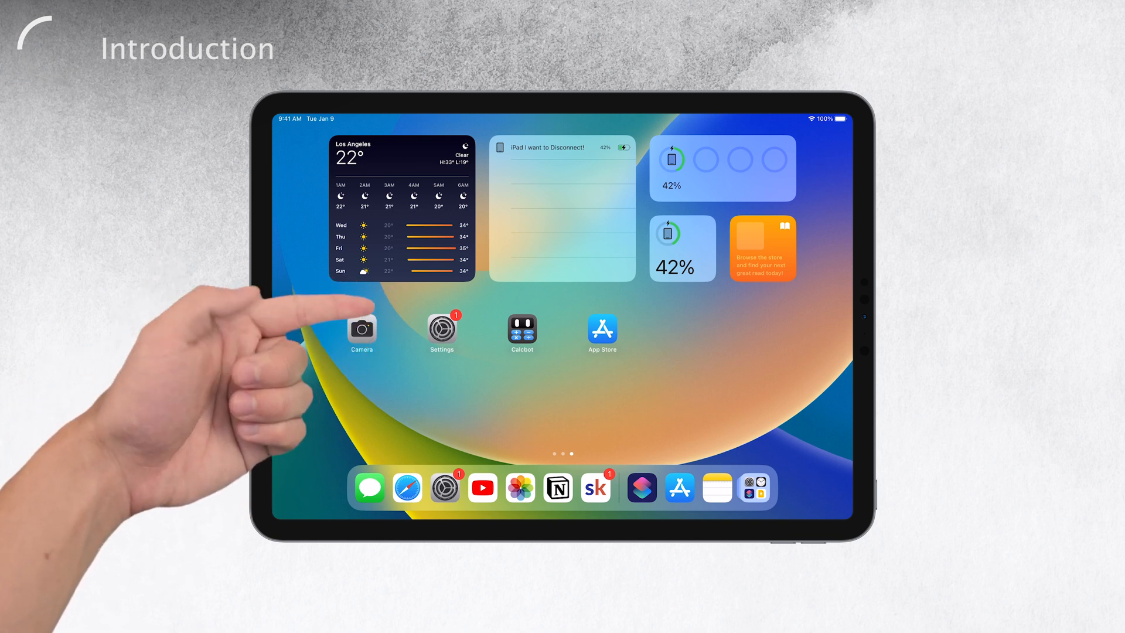
pyautogui.moveTo(351, 287)
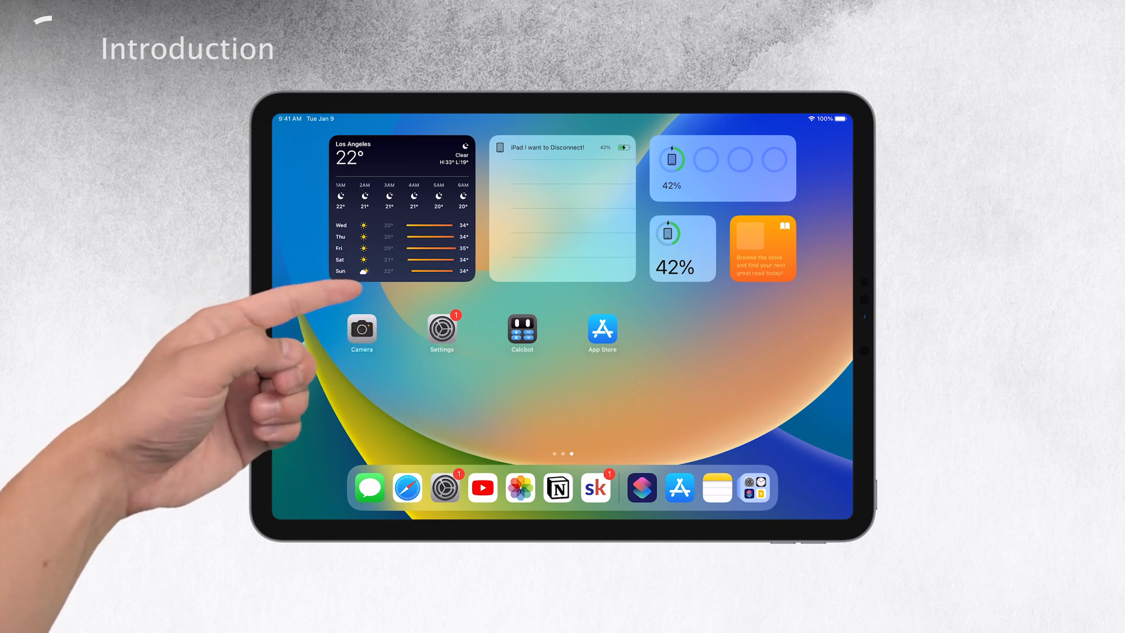
pyautogui.moveTo(358, 280)
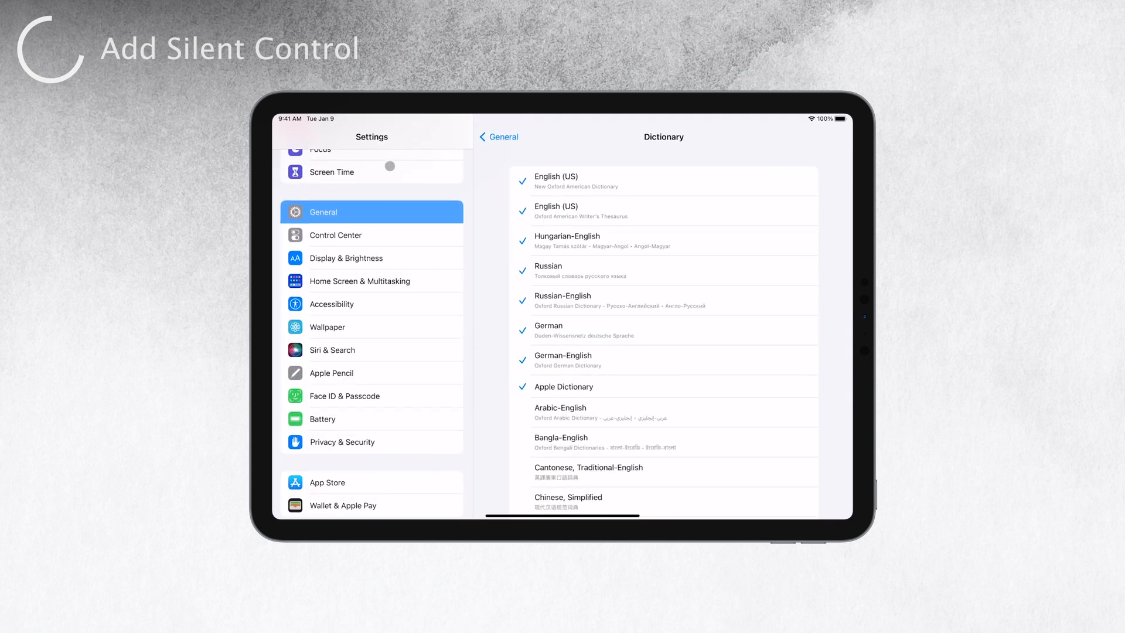
# Step: Reach Control Center settings and scroll to More Controls to add Silent Mode
pyautogui.scroll(-3)
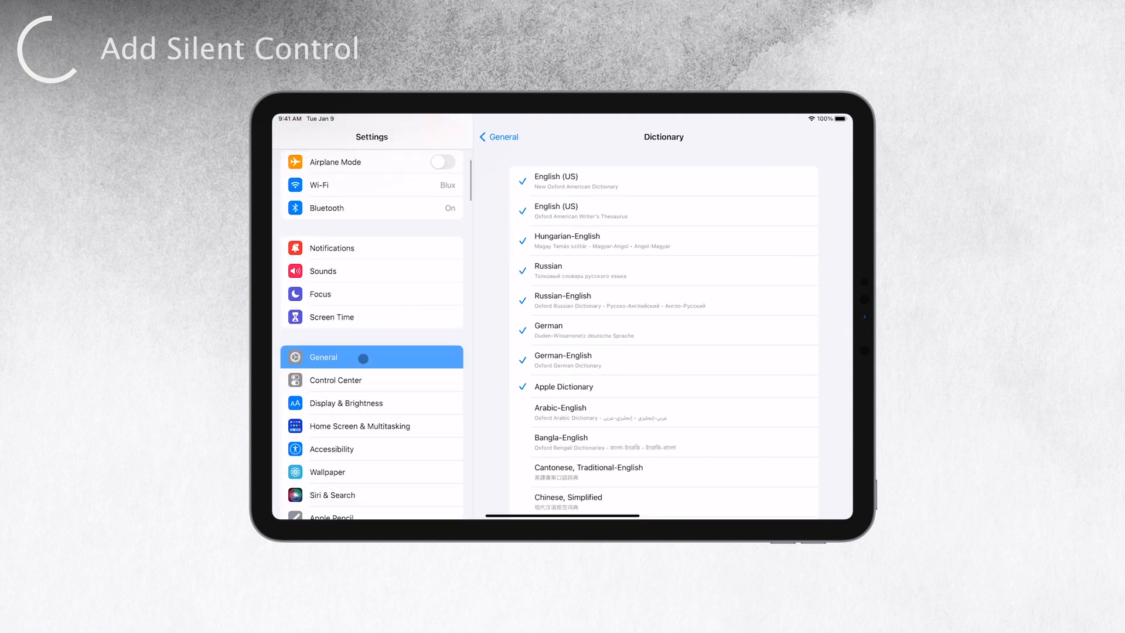
pyautogui.click(335, 380)
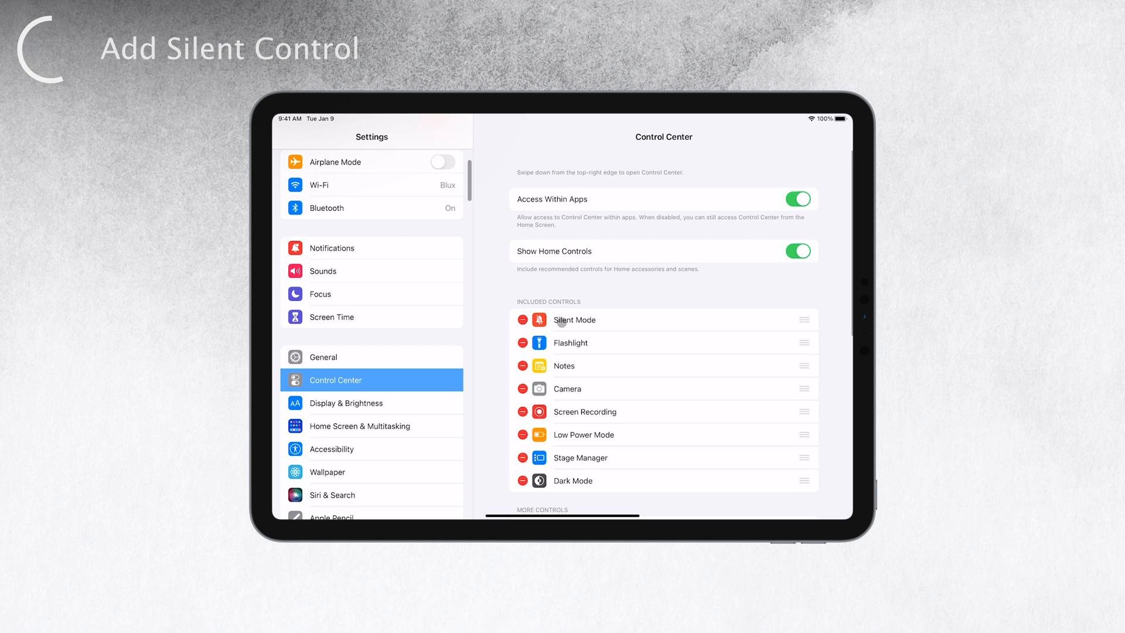
pyautogui.scroll(-3)
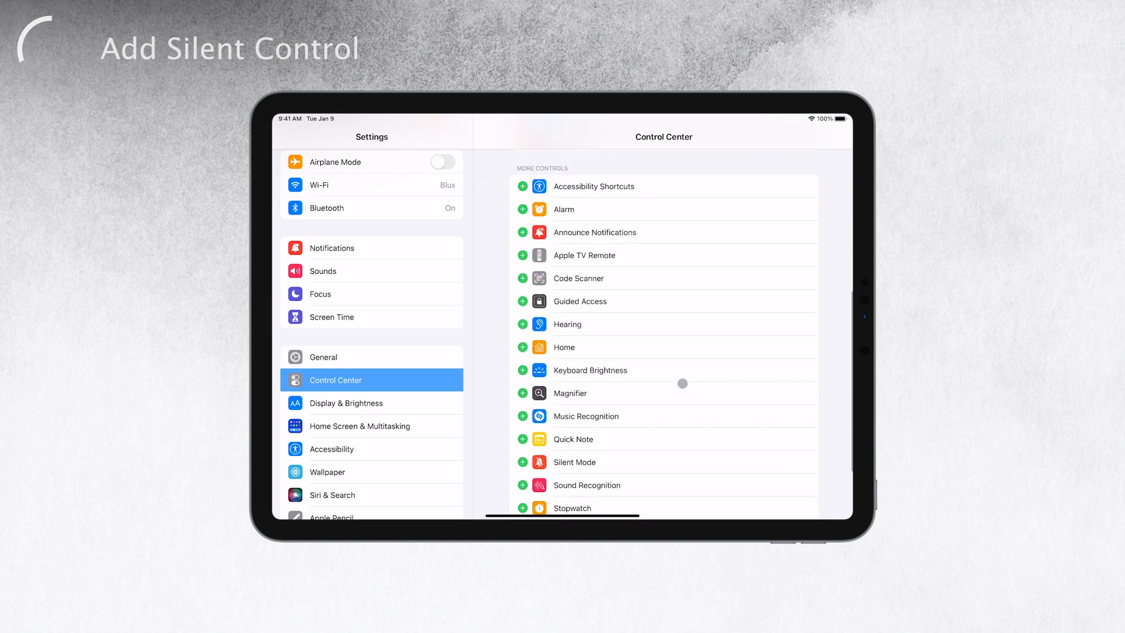
pyautogui.scroll(-3)
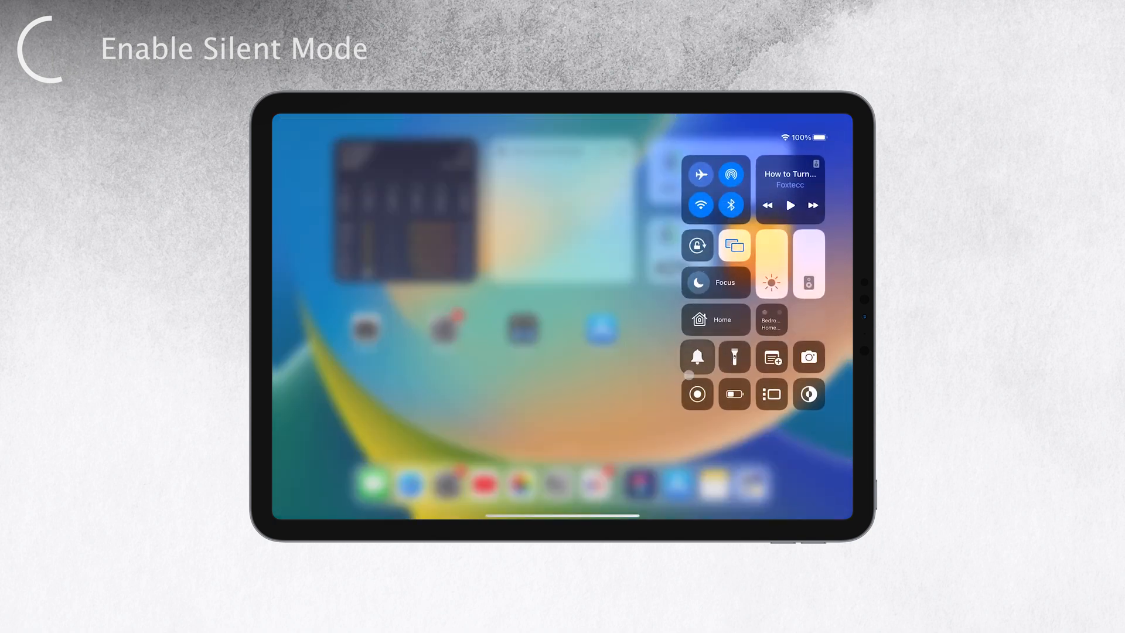
# Step: Toggle Silent Mode on and back off with the Control Center bell button
pyautogui.click(696, 356)
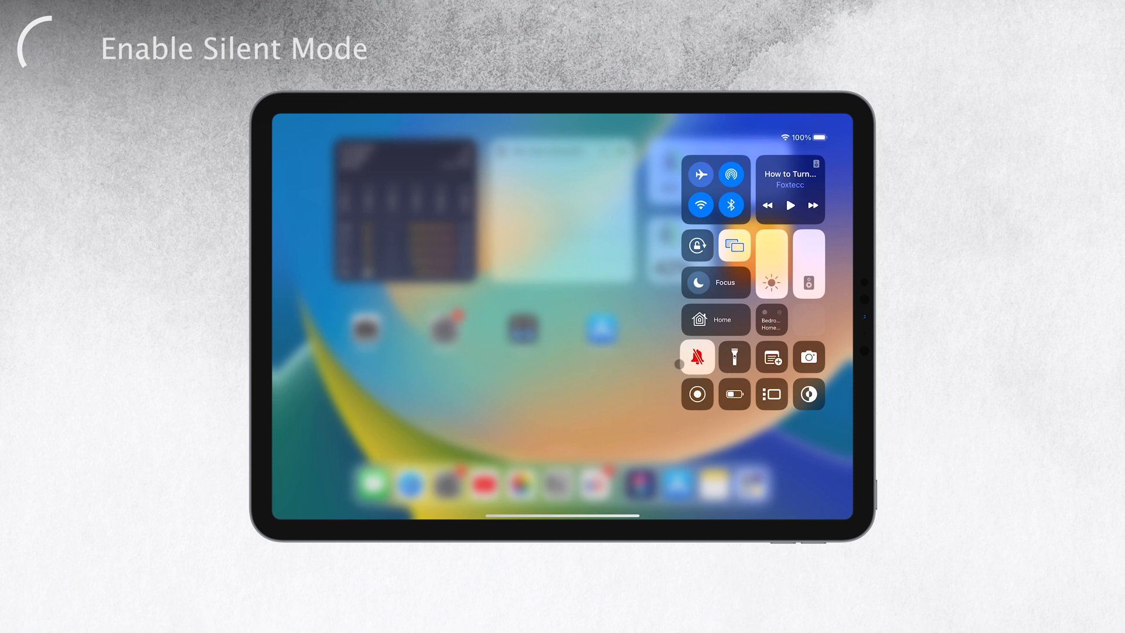
pyautogui.click(696, 356)
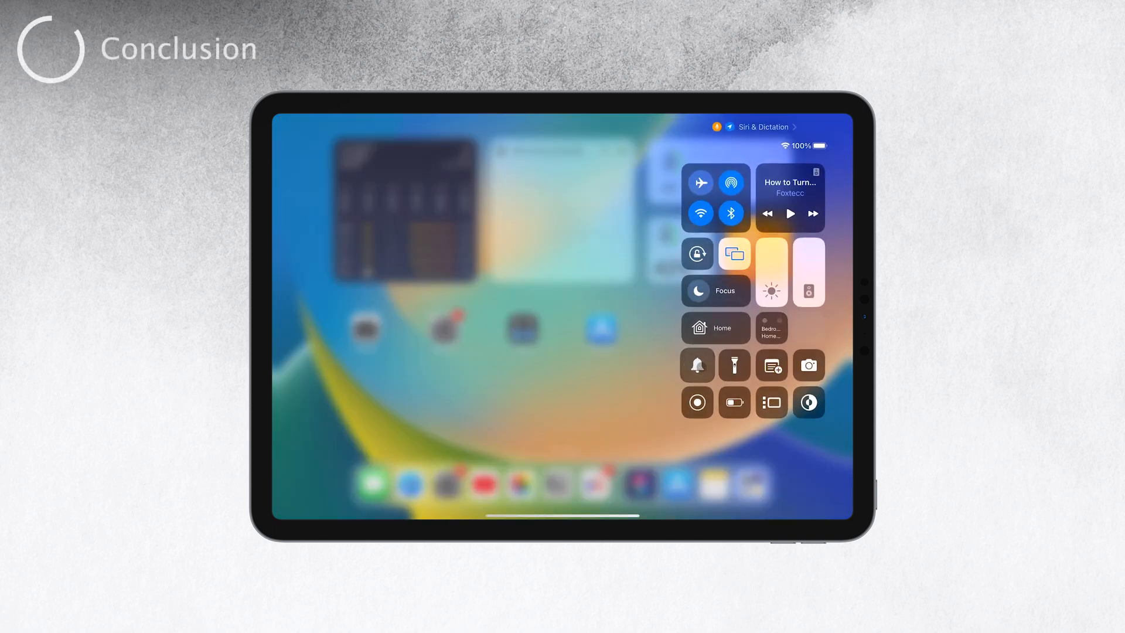
# Step: Flip Silent Mode on and off again via the bell button, leaving it off
pyautogui.click(696, 364)
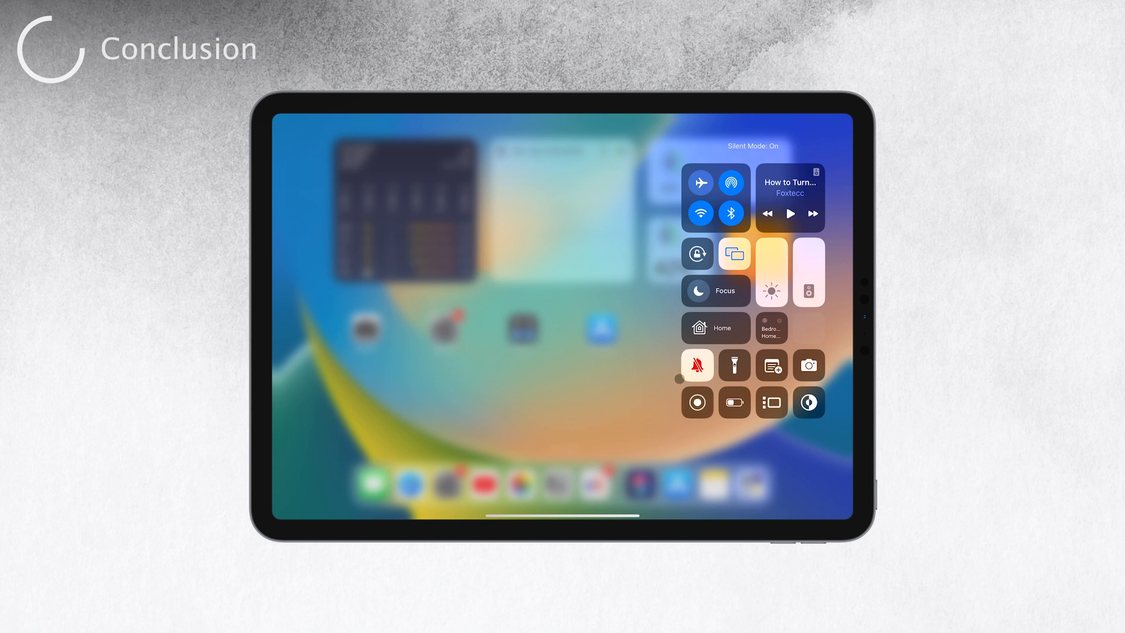
pyautogui.click(696, 366)
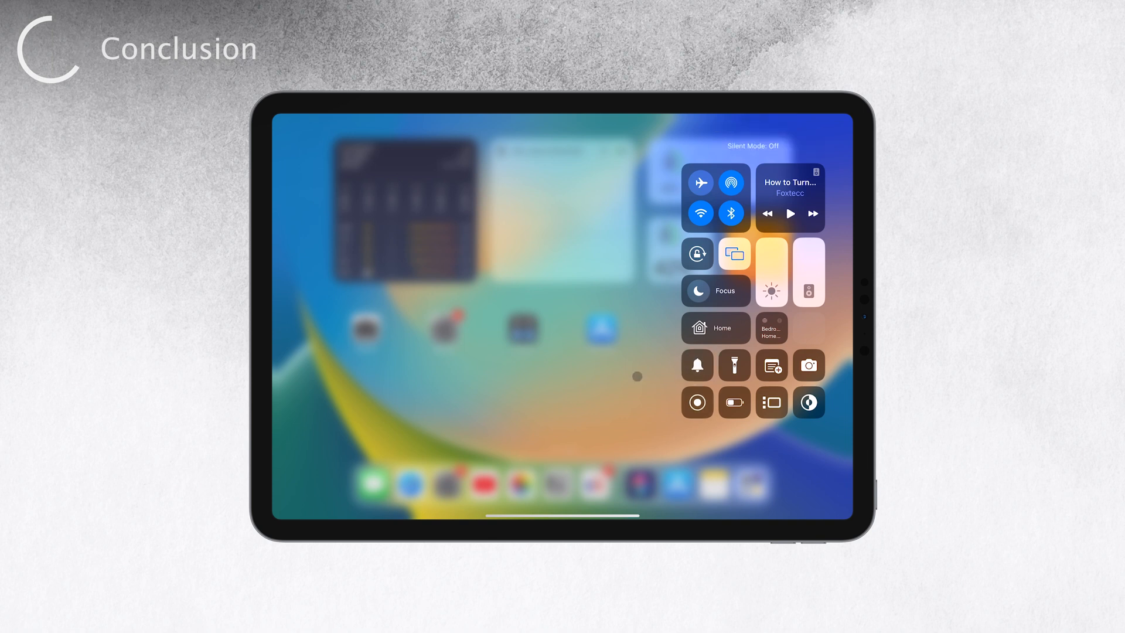